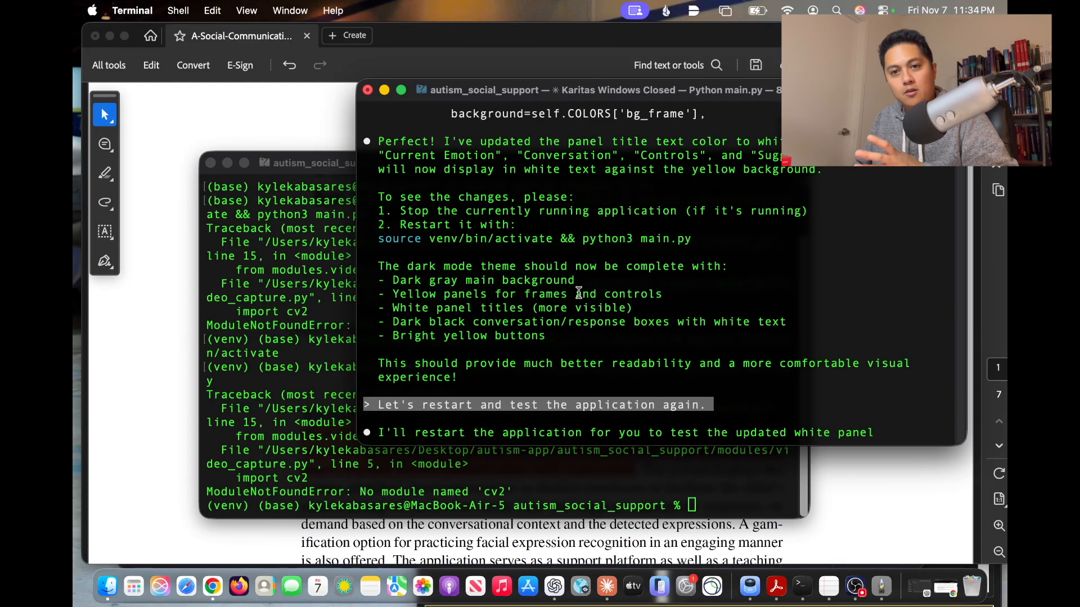
Bring the research paper's title page and abstract to the front over the coding session.
{"action": "scroll", "scroll_direction": "down", "scroll_amount": 3}
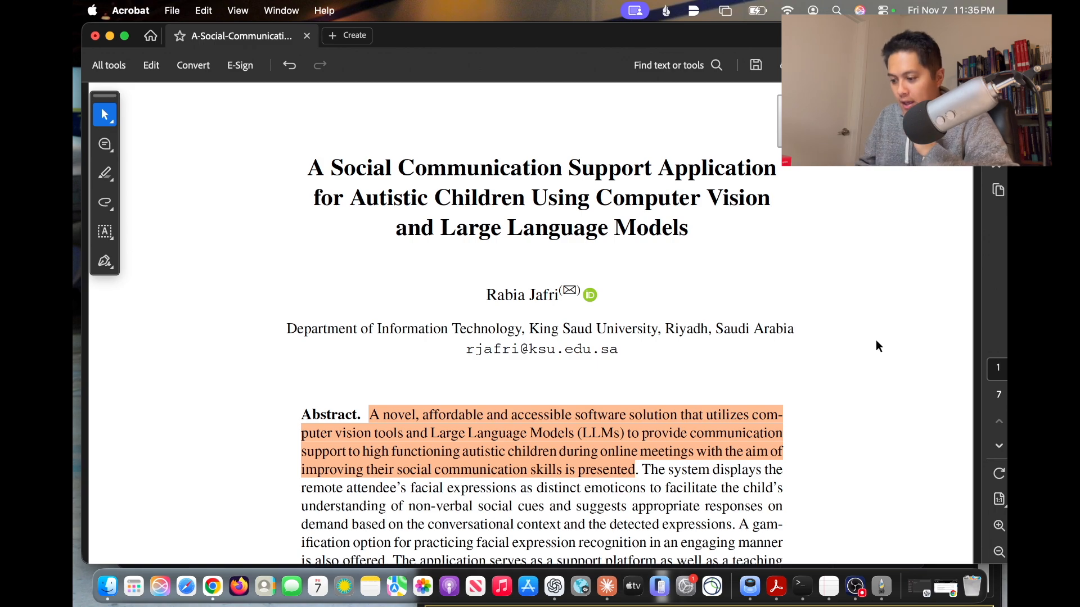
Scroll the paper from the abstract down to Section 3, Application Description.
{"action": "scroll", "scroll_direction": "down", "scroll_amount": 3}
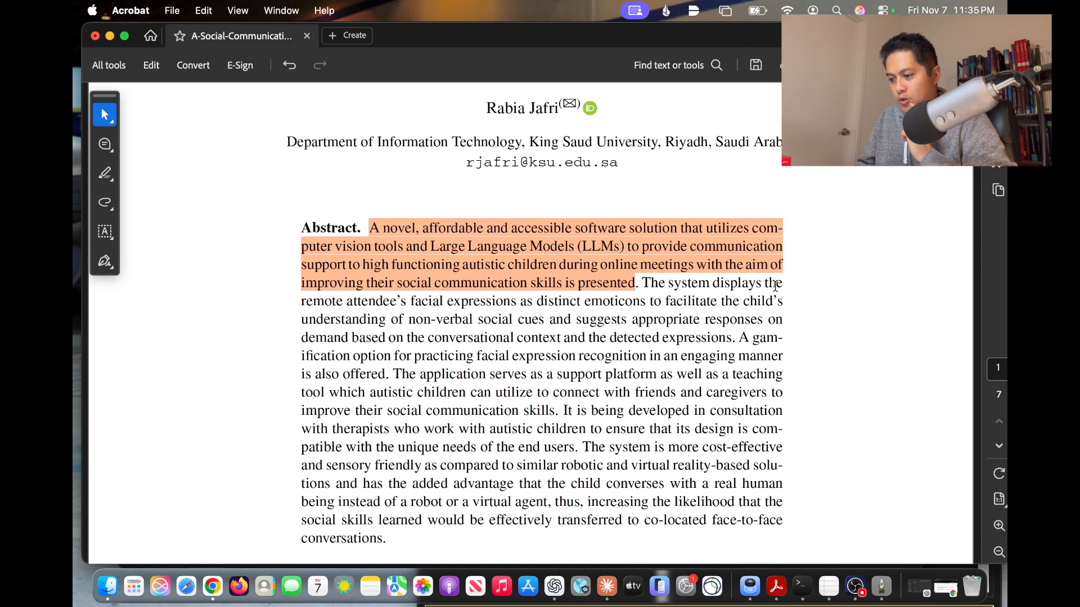
{"action": "scroll", "scroll_direction": "down", "scroll_amount": 3}
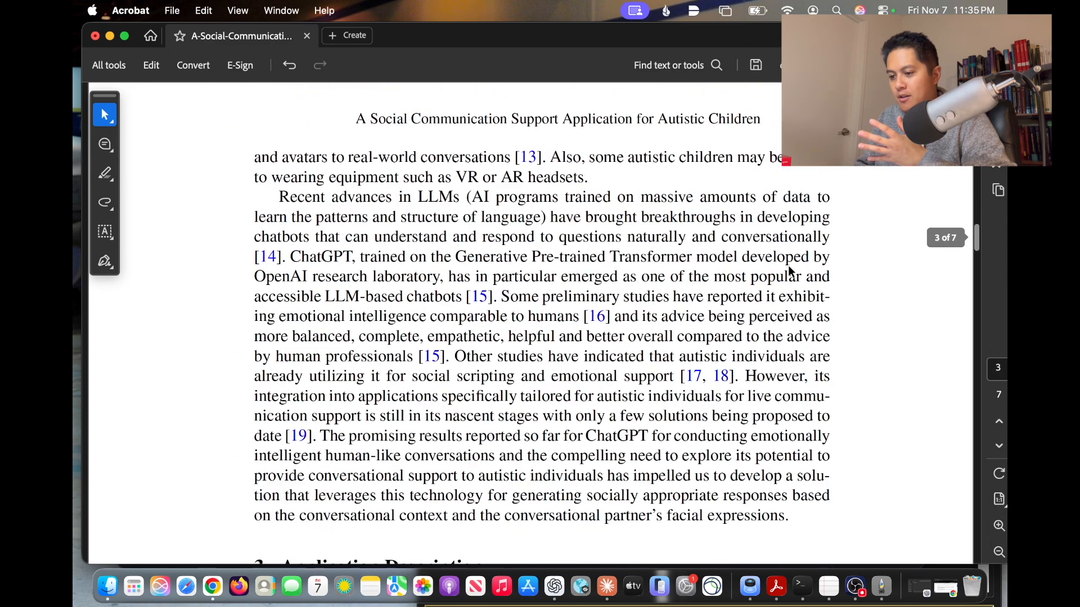
{"action": "scroll", "scroll_direction": "down", "scroll_amount": 3}
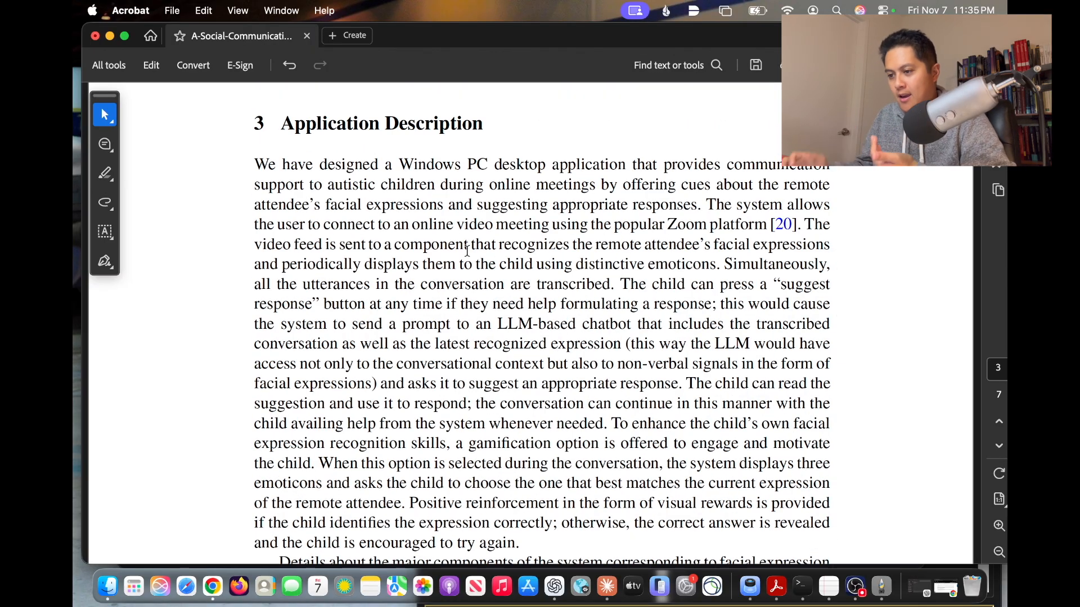
{"action": "scroll", "scroll_direction": "down", "scroll_amount": 3}
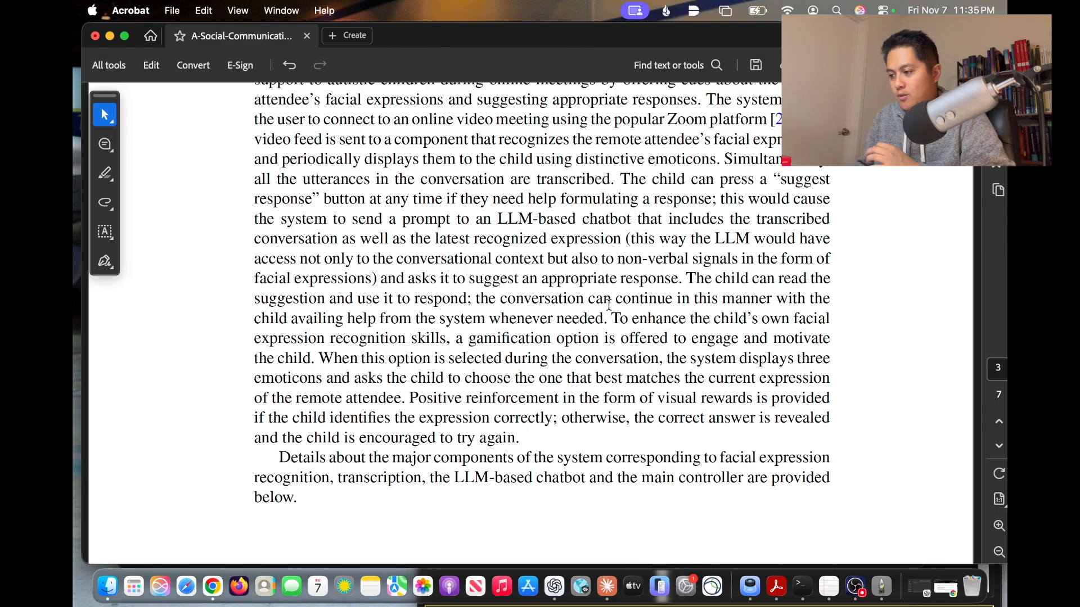
{"action": "scroll", "scroll_direction": "up", "scroll_amount": 3}
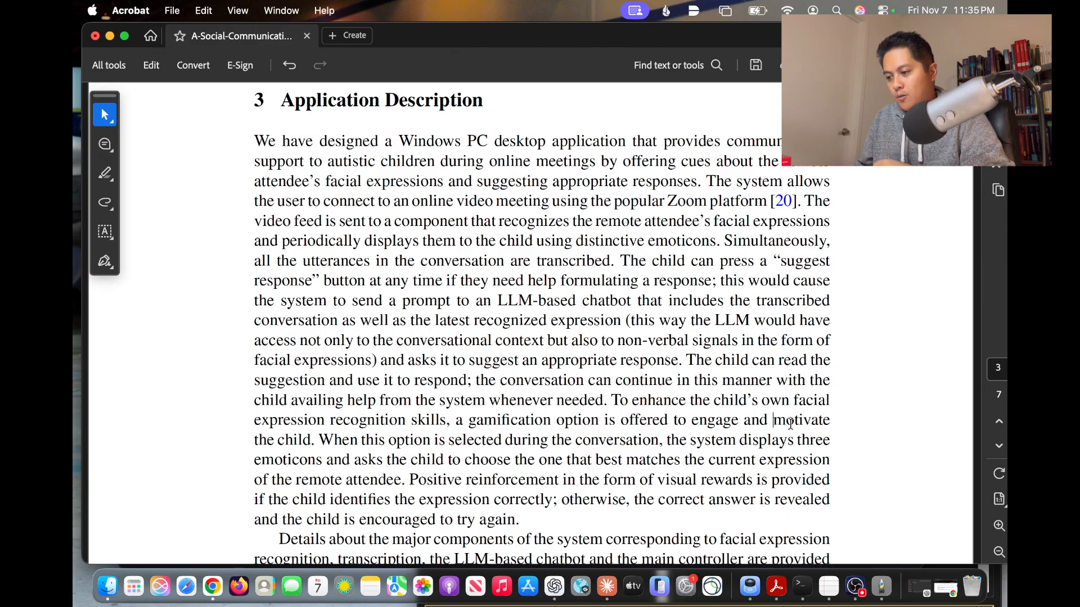
Scroll through the component and main controller descriptions to Section 4, Conclusion and Future Work.
{"action": "scroll", "scroll_direction": "down", "scroll_amount": 3}
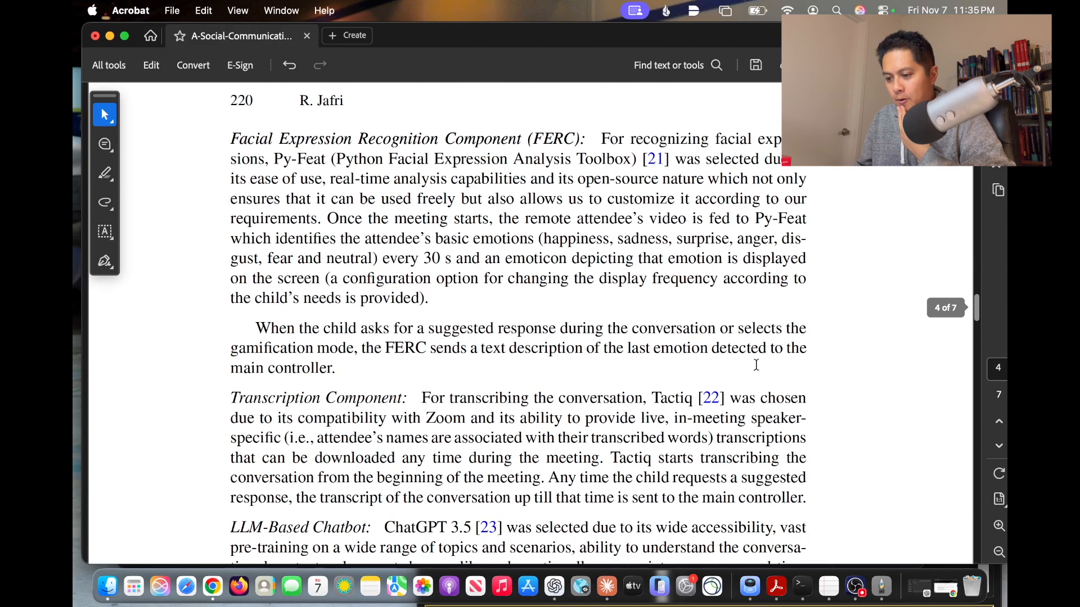
{"action": "scroll", "scroll_direction": "down", "scroll_amount": 3}
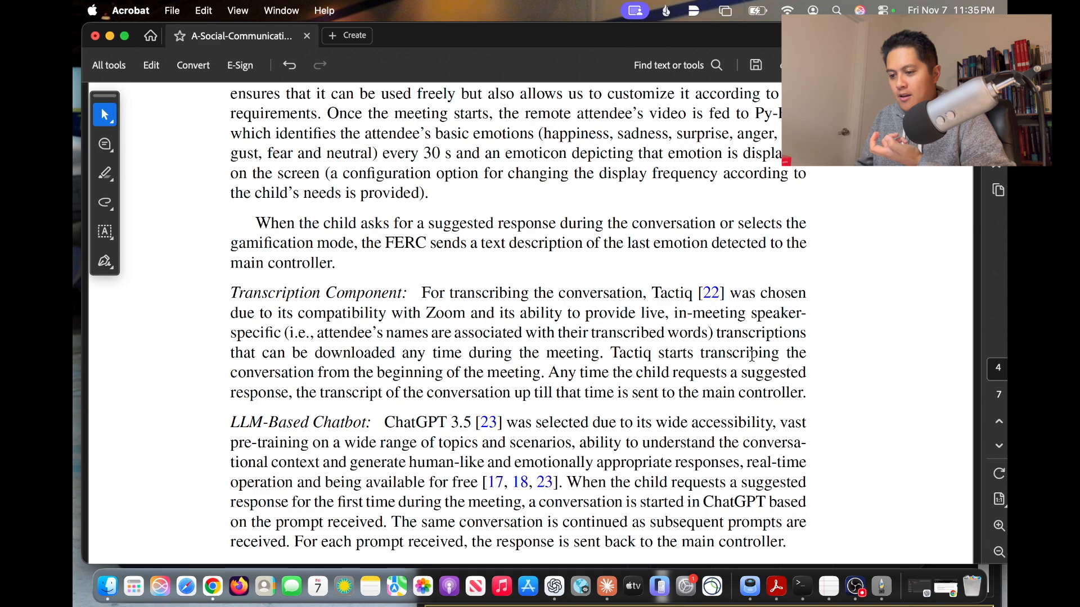
{"action": "scroll", "scroll_direction": "down", "scroll_amount": 3}
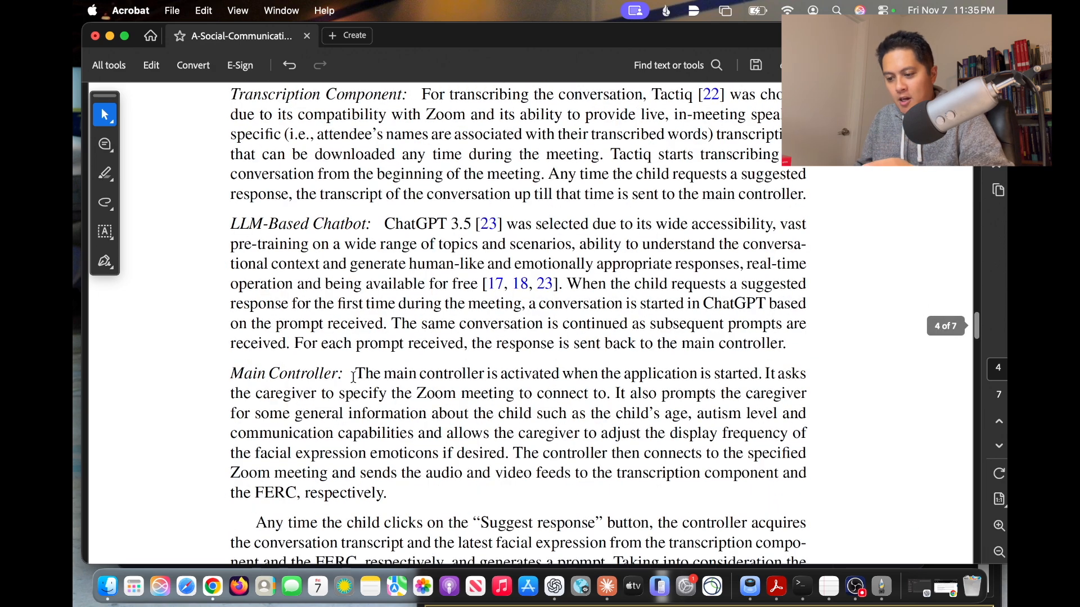
{"action": "scroll", "scroll_direction": "down", "scroll_amount": 3}
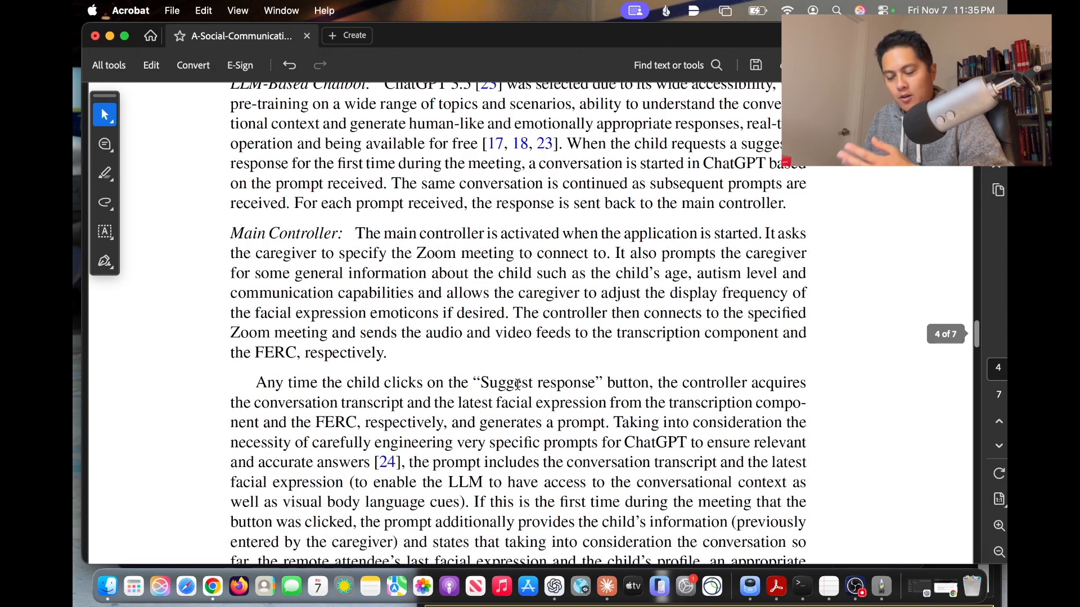
{"action": "scroll", "scroll_direction": "down", "scroll_amount": 3}
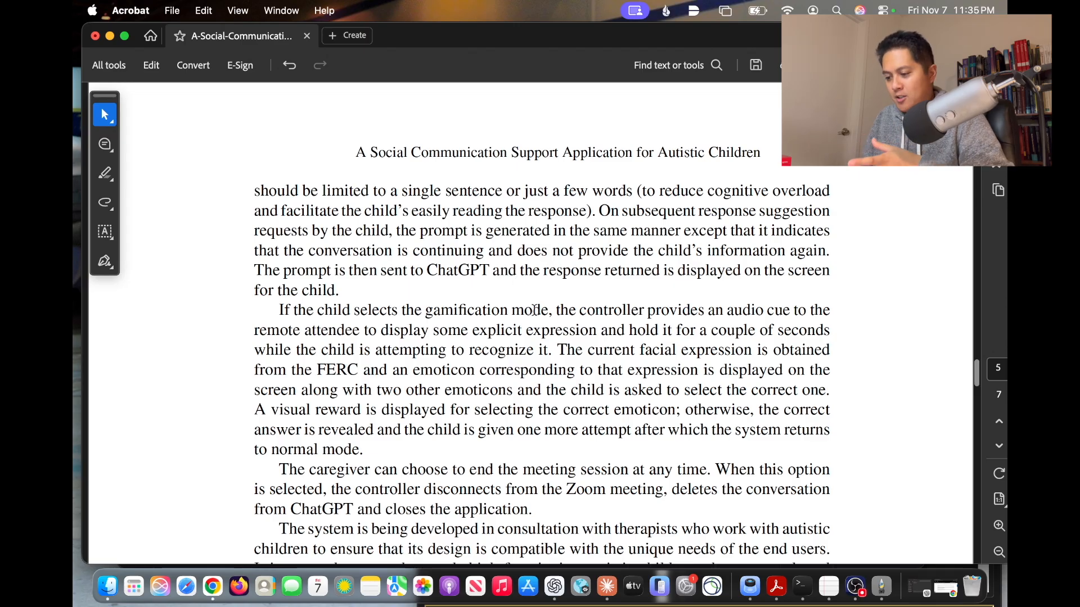
{"action": "mouse_move", "coordinate": [509, 247]}
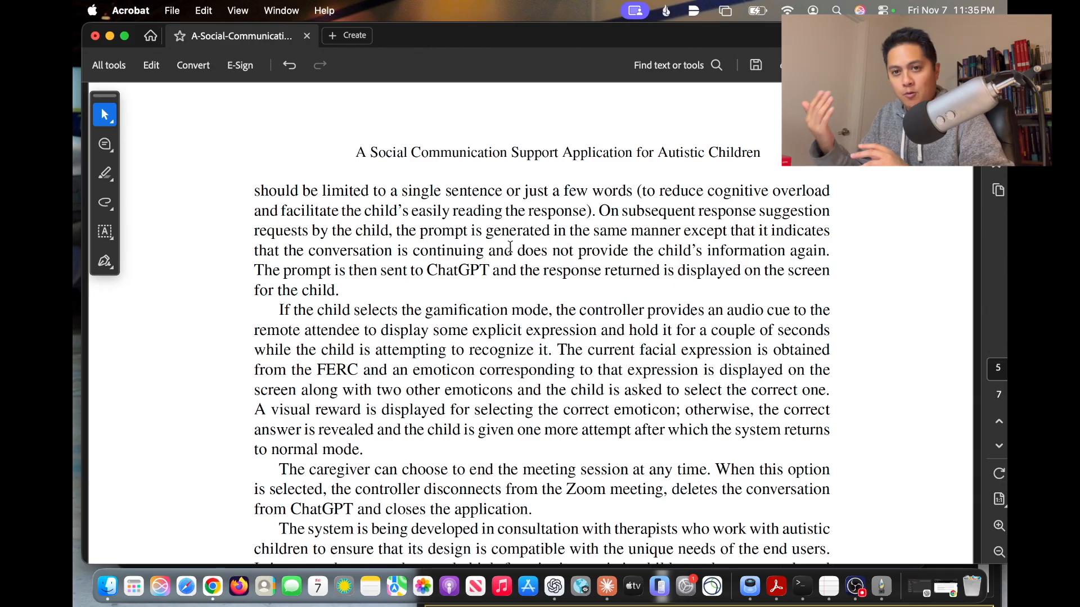
{"action": "scroll", "scroll_direction": "down", "scroll_amount": 3}
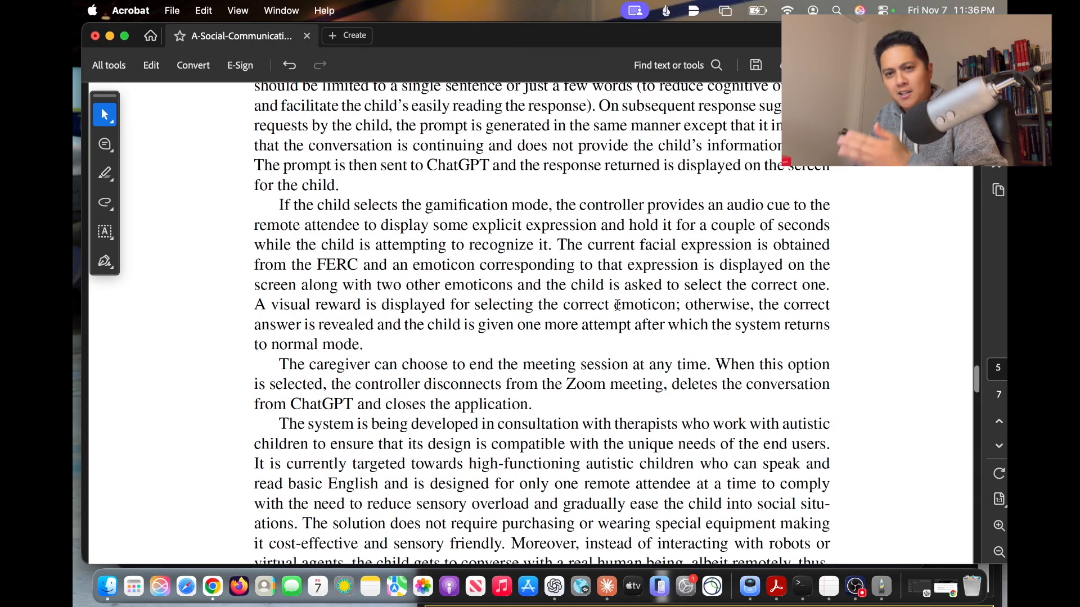
{"action": "scroll", "scroll_direction": "down", "scroll_amount": 3}
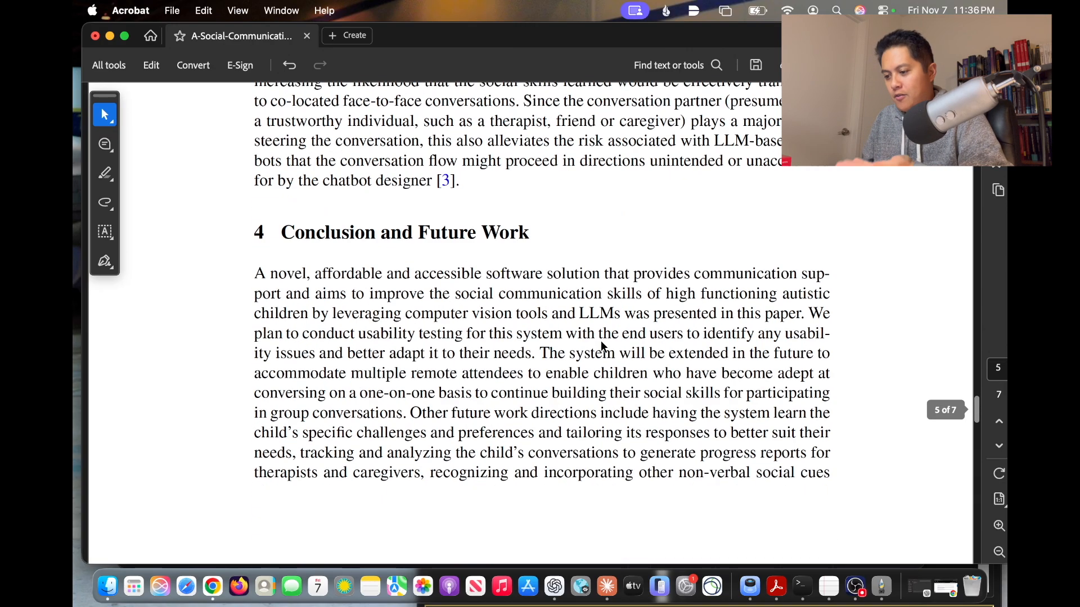
{"action": "mouse_move", "coordinate": [686, 253]}
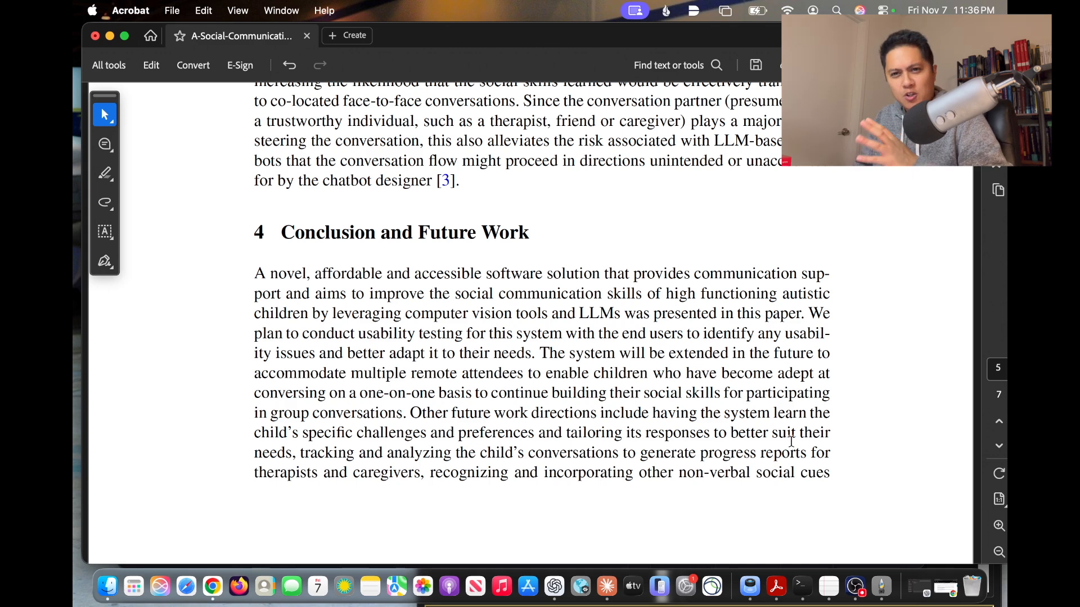
Return to the Claude Code session and review the main.py diff replacing the video update thread.
{"action": "left_click", "coordinate": [800, 586]}
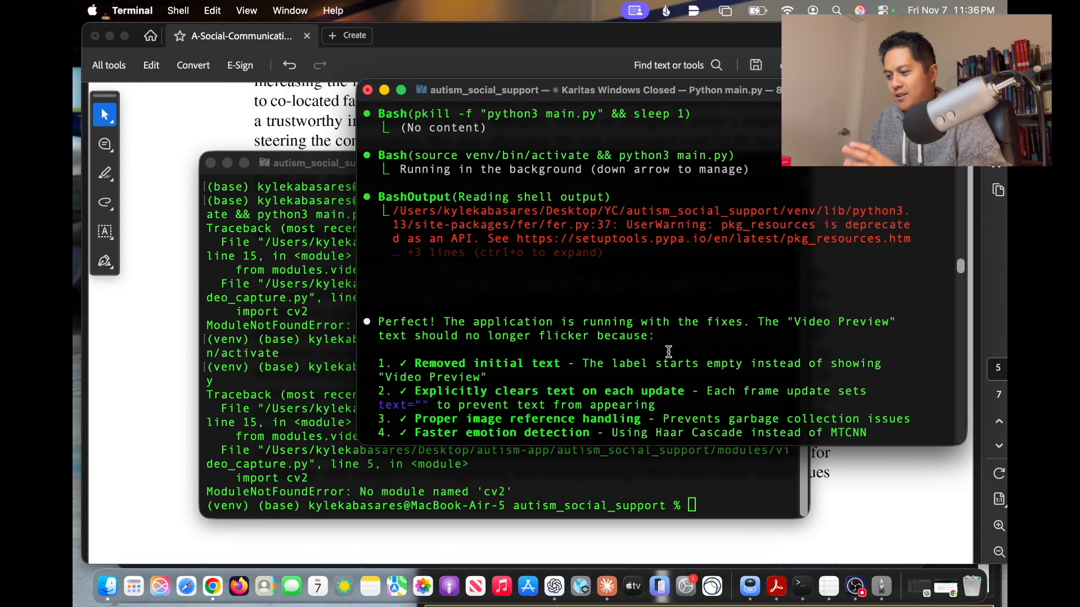
{"action": "scroll", "scroll_direction": "up", "scroll_amount": 3}
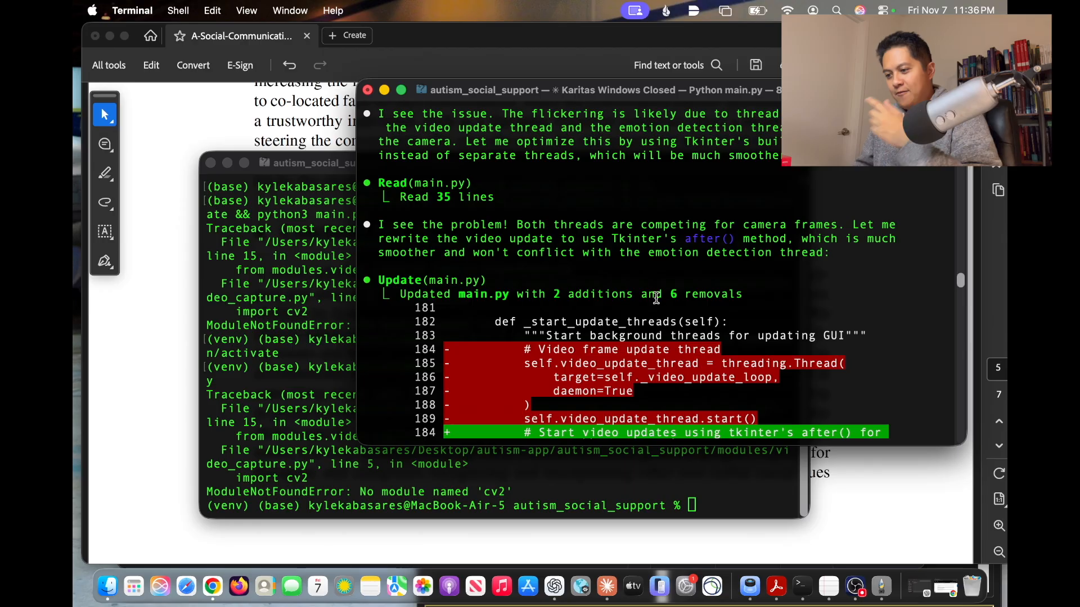
{"action": "mouse_move", "coordinate": [684, 344]}
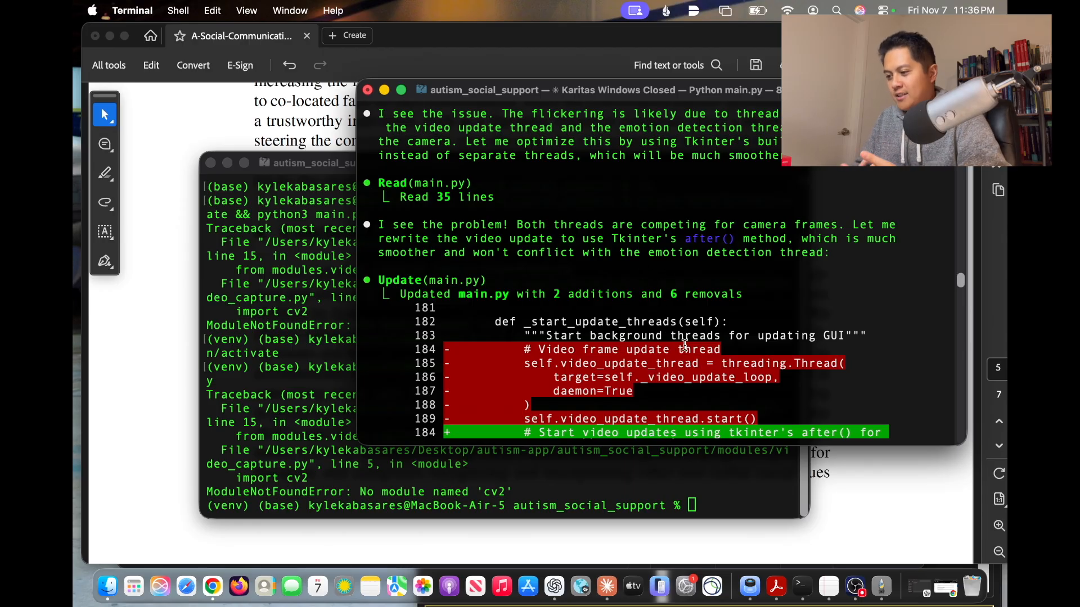
{"action": "scroll", "scroll_direction": "down", "scroll_amount": 3}
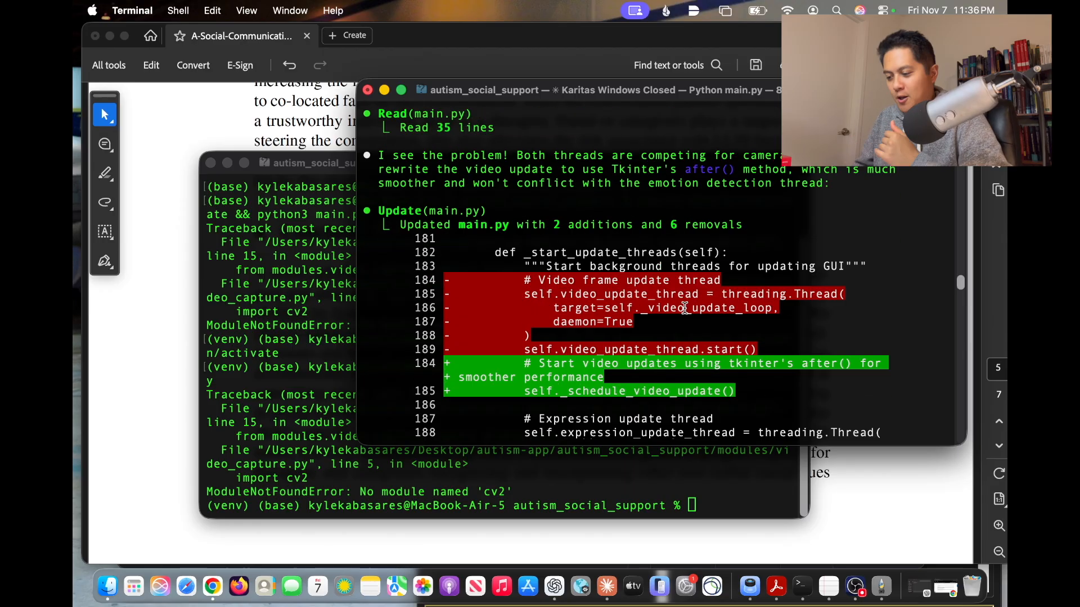
{"action": "scroll", "scroll_direction": "down", "scroll_amount": 3}
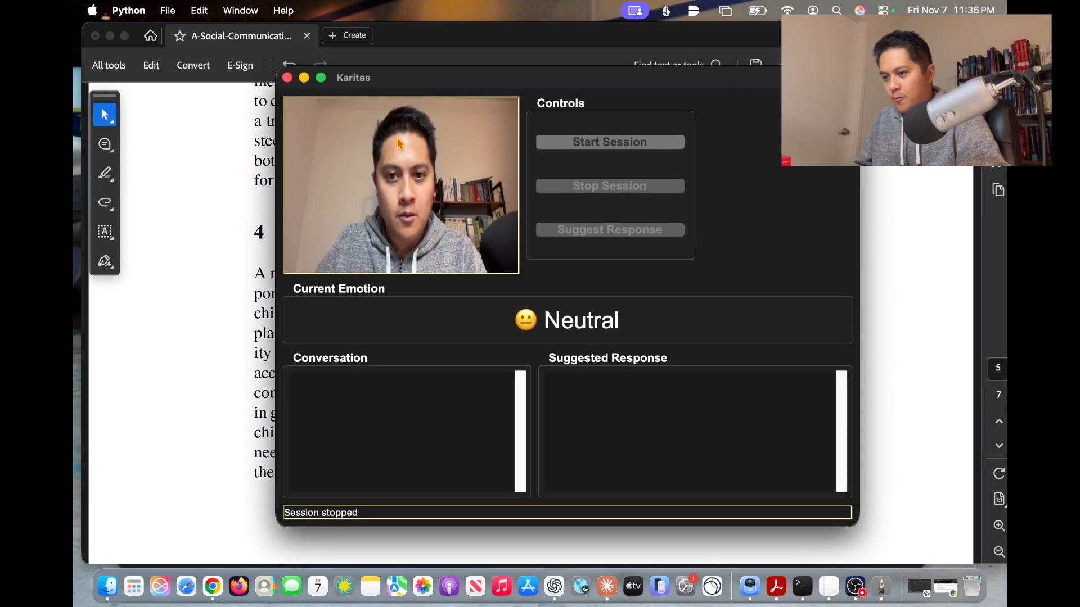
{"action": "mouse_move", "coordinate": [610, 156]}
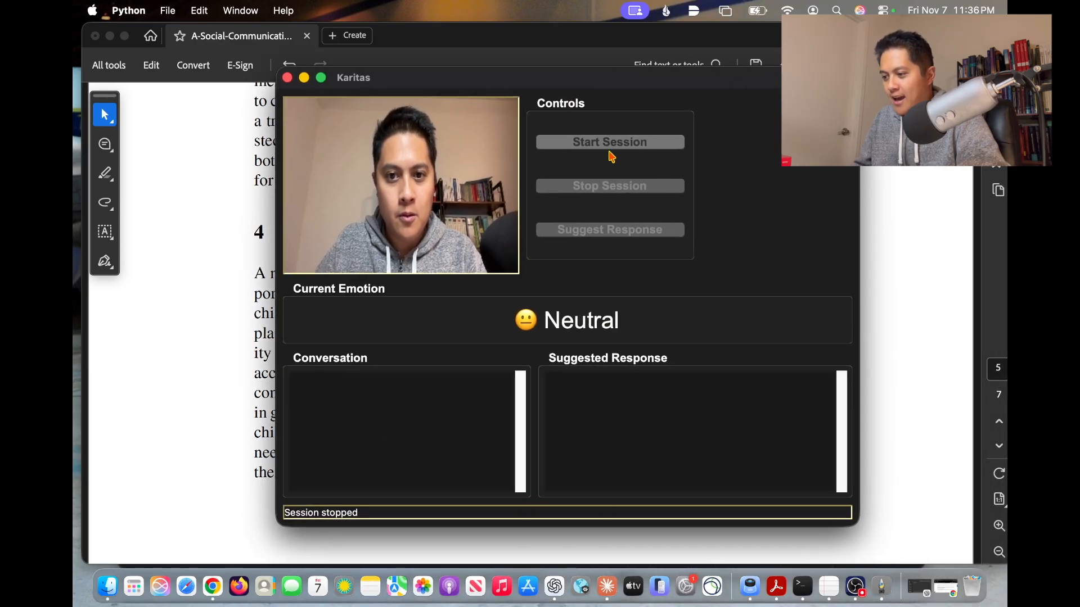
Start a Karitas session so speech is transcribed into the Conversation panel with emotion Neutral.
{"action": "left_click", "coordinate": [609, 141]}
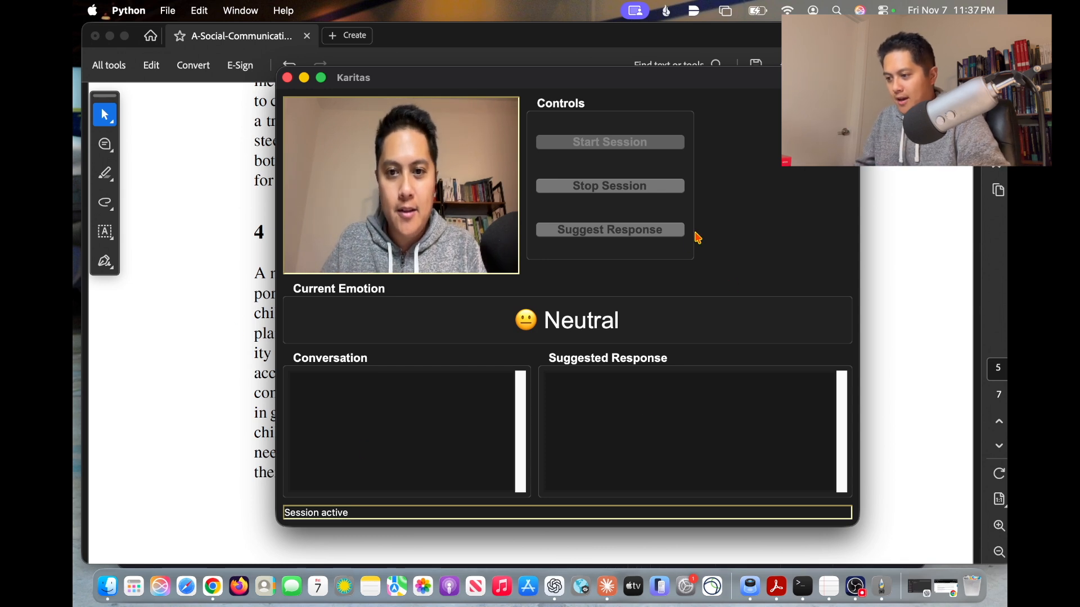
{"action": "mouse_move", "coordinate": [414, 471]}
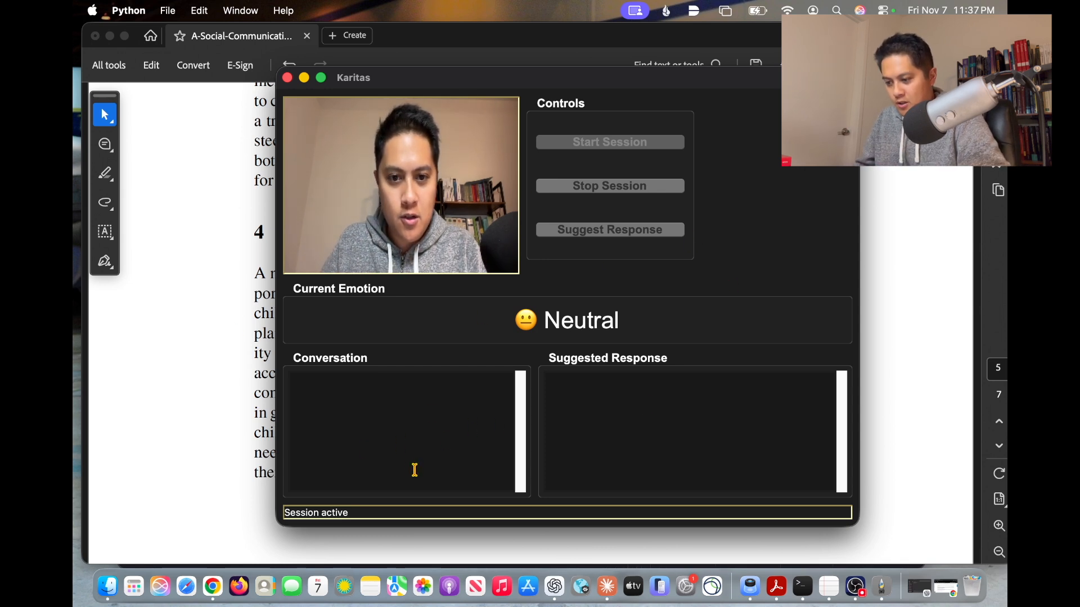
{"action": "left_click", "coordinate": [413, 431]}
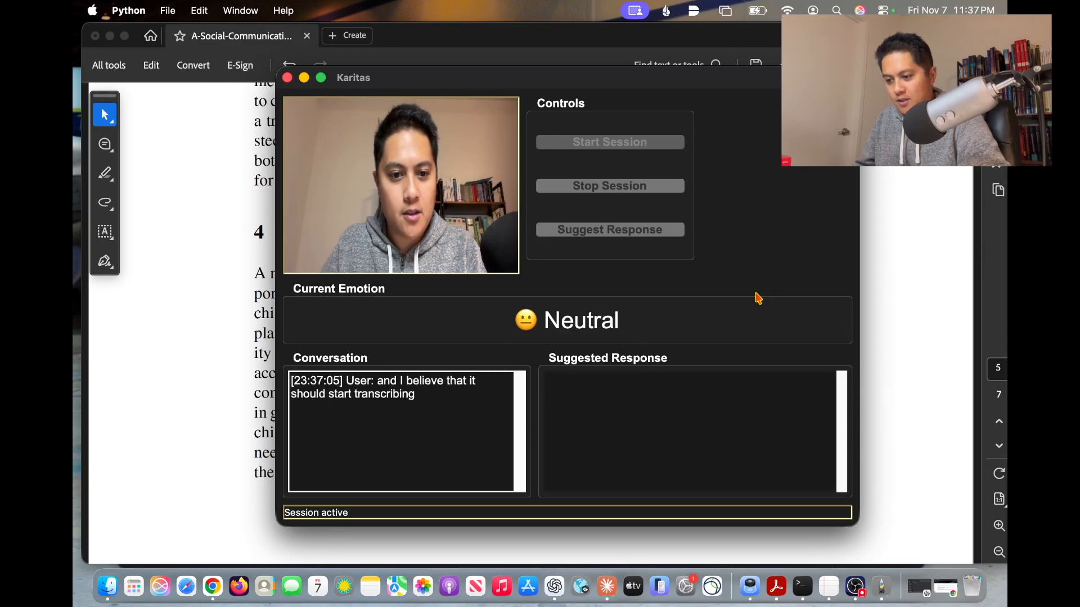
{"action": "mouse_move", "coordinate": [428, 343]}
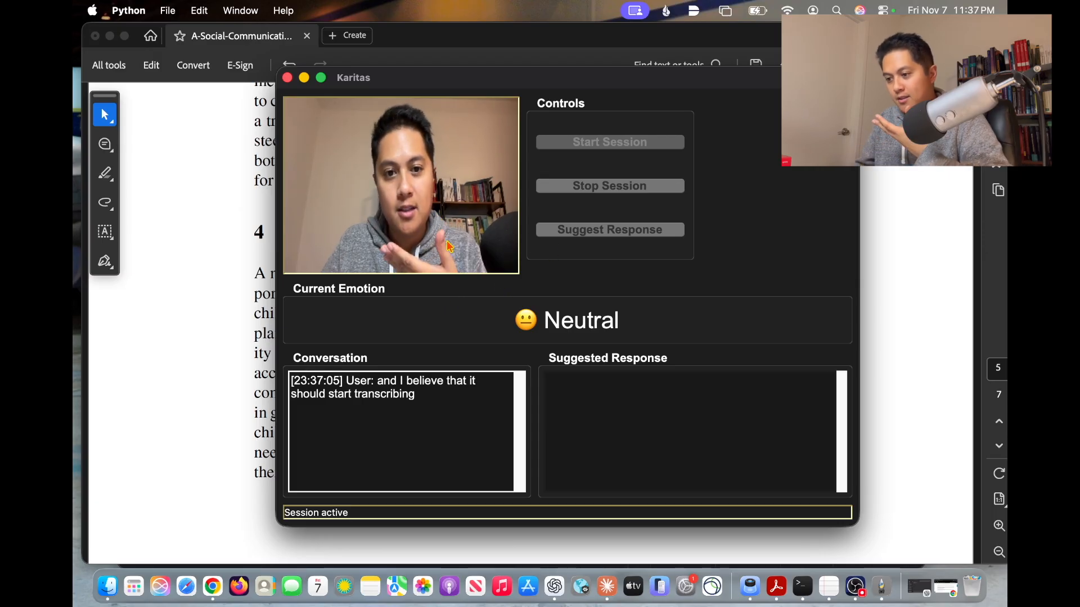
{"action": "mouse_move", "coordinate": [460, 334]}
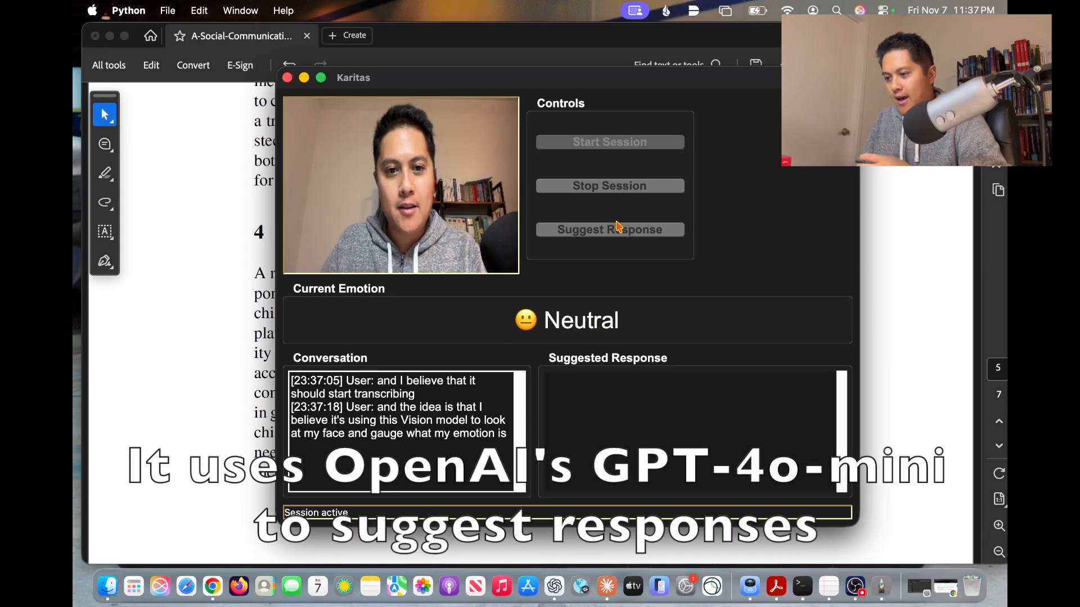
{"action": "mouse_move", "coordinate": [551, 247]}
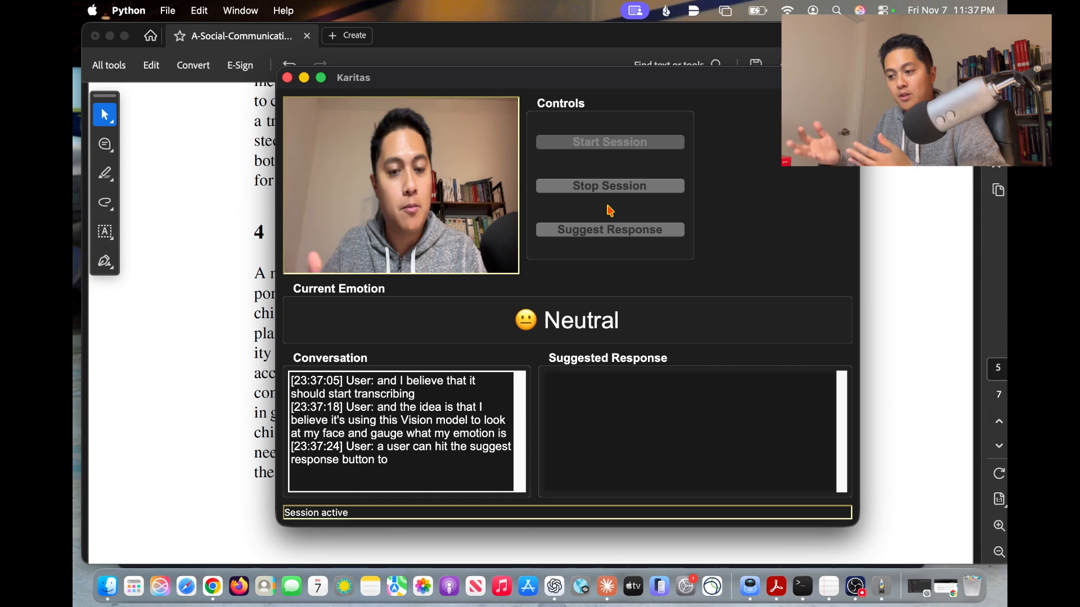
{"action": "mouse_move", "coordinate": [674, 260]}
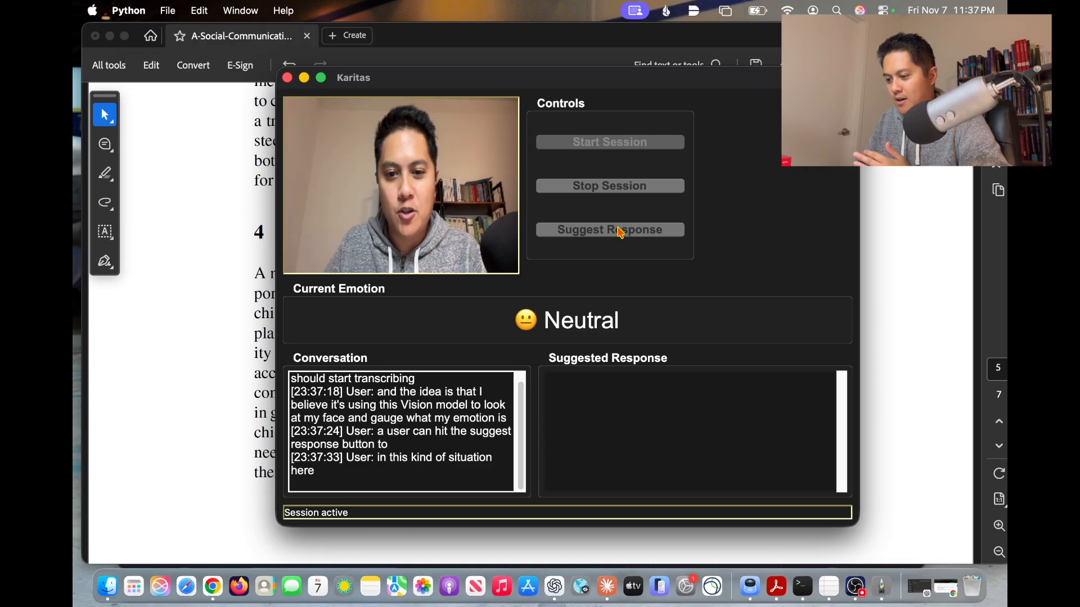
Generate the suggested reply "That sounds interesting! How does it work?" from the conversation.
{"action": "left_click", "coordinate": [608, 230]}
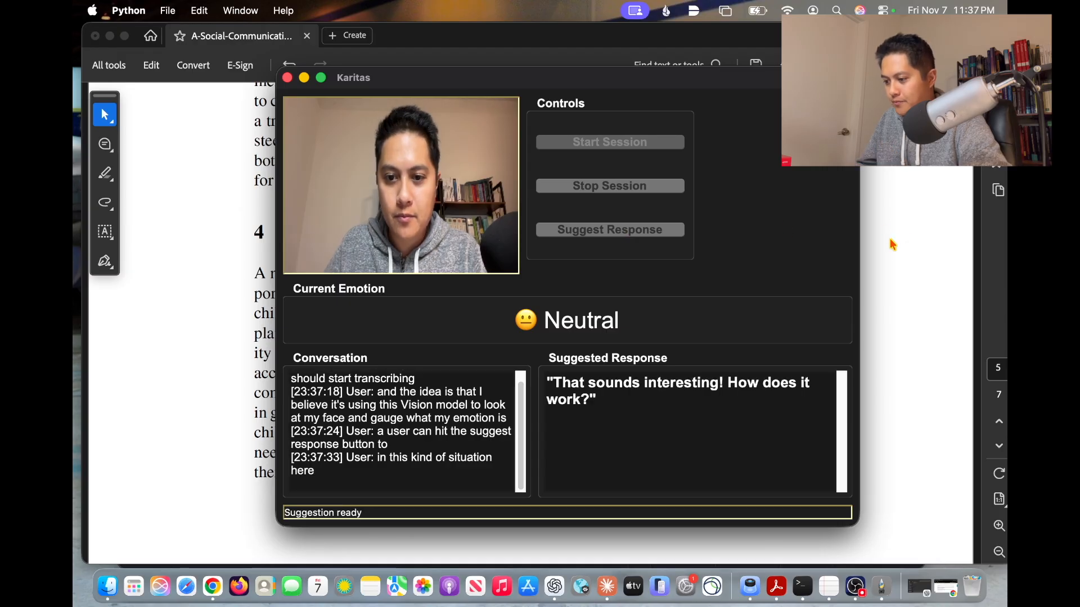
{"action": "mouse_move", "coordinate": [805, 221]}
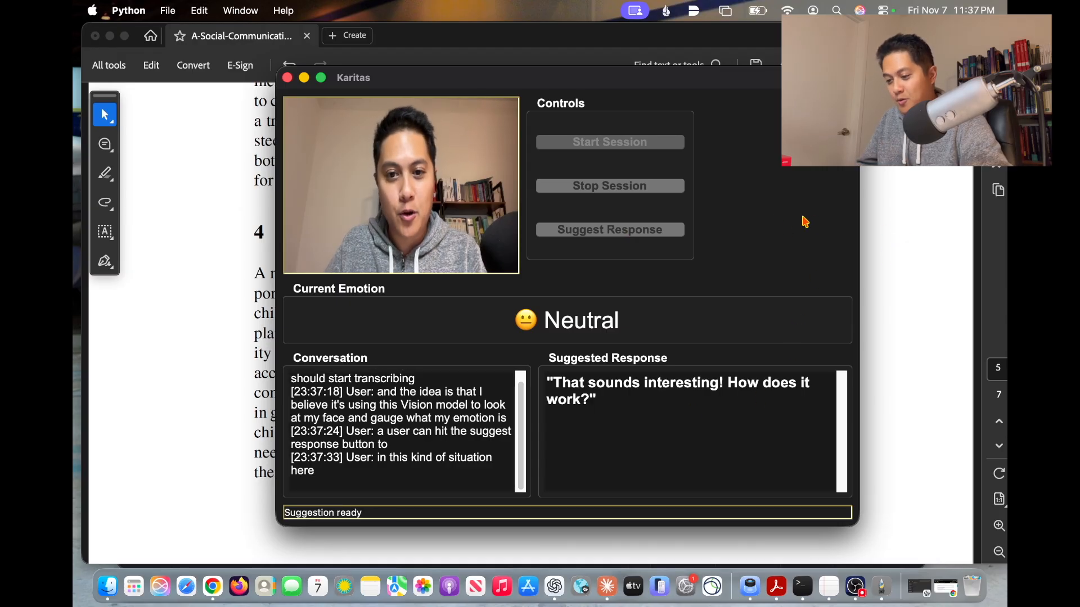
{"action": "mouse_move", "coordinate": [742, 187]}
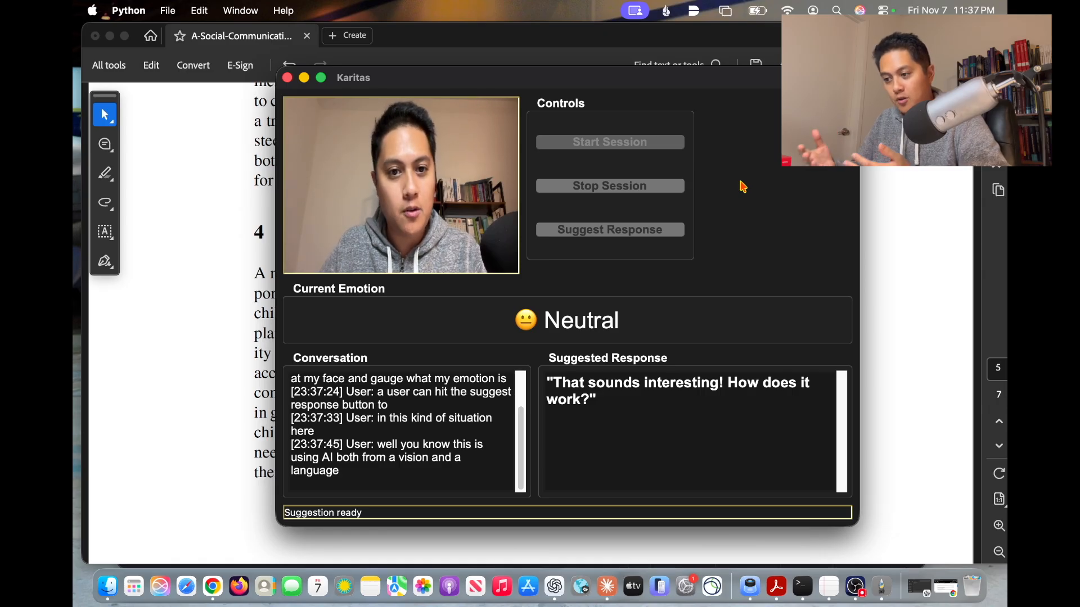
{"action": "mouse_move", "coordinate": [634, 221]}
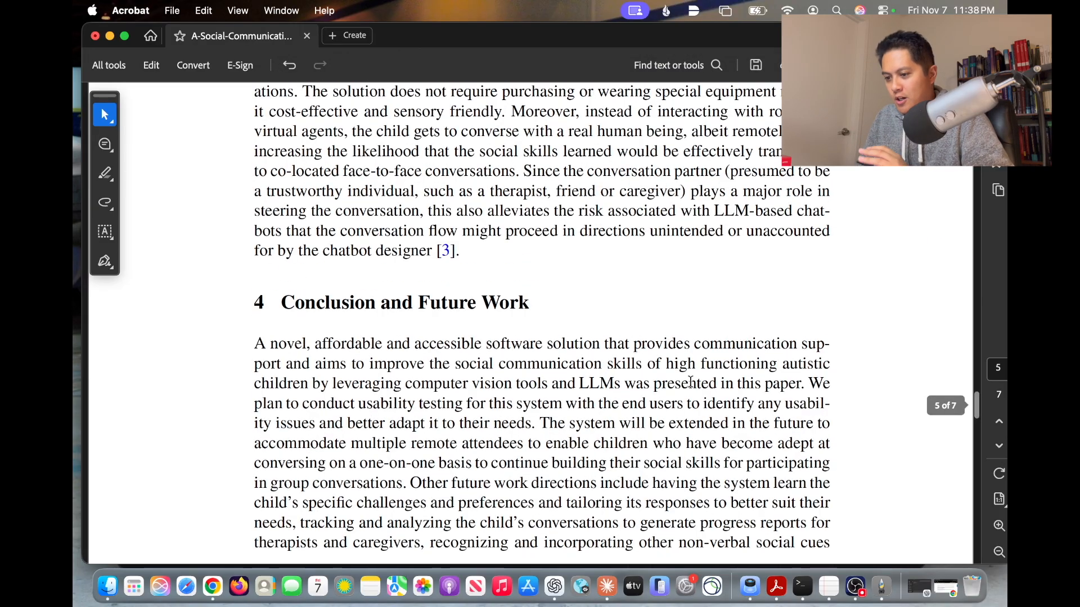
Scroll the paper, then return to the live session as the detected emotion turns to Sadness.
{"action": "scroll", "scroll_direction": "up", "scroll_amount": 3}
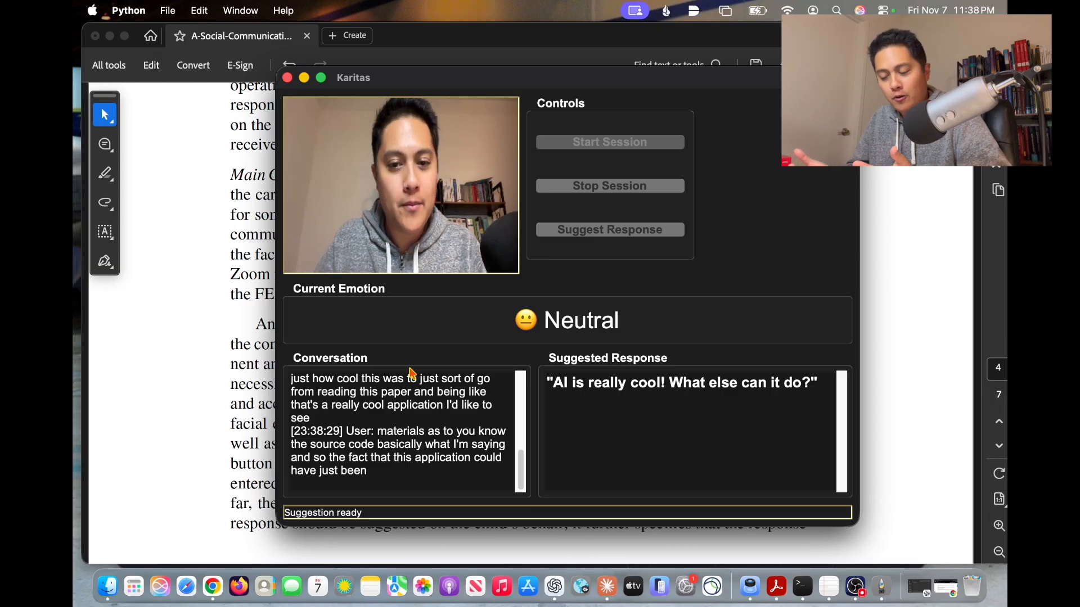
{"action": "mouse_move", "coordinate": [780, 243]}
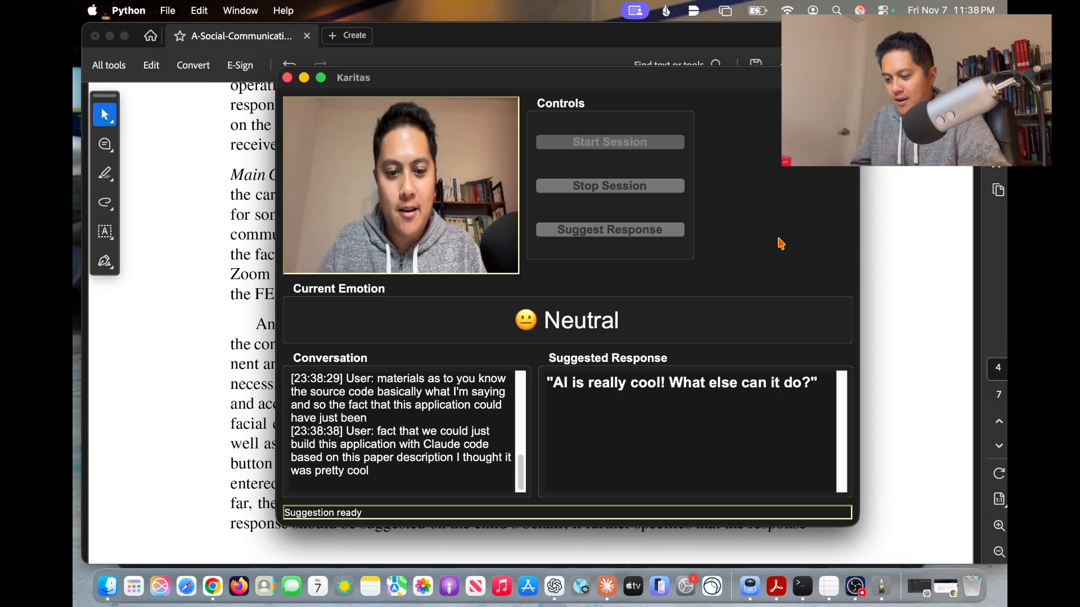
{"action": "mouse_move", "coordinate": [773, 66]}
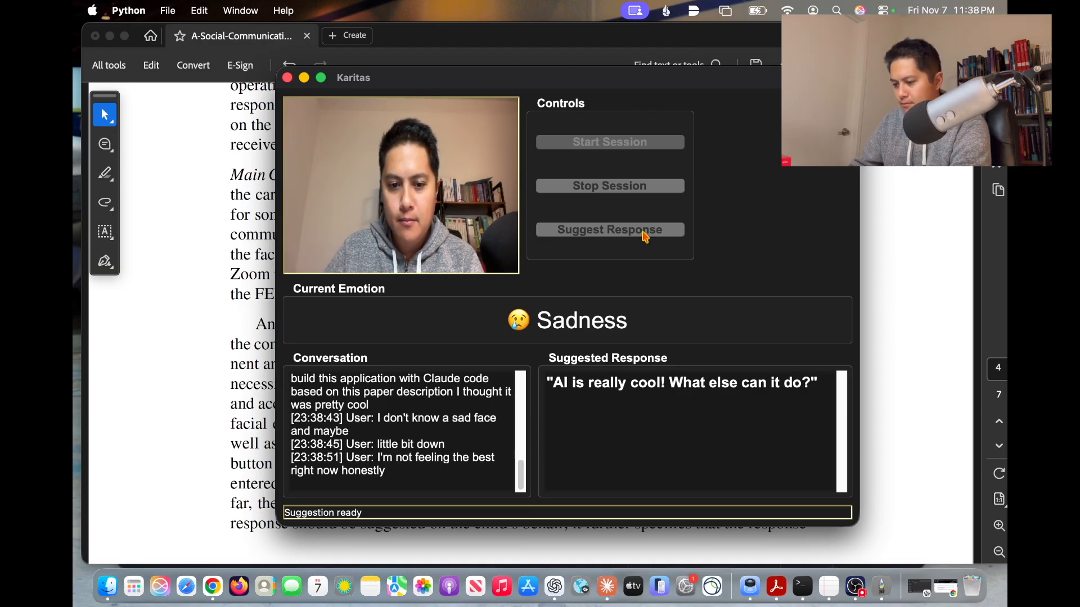
Request sympathetic replies to the sad remarks, ending with "I wish that too. It's tough sometimes.".
{"action": "left_click", "coordinate": [608, 229]}
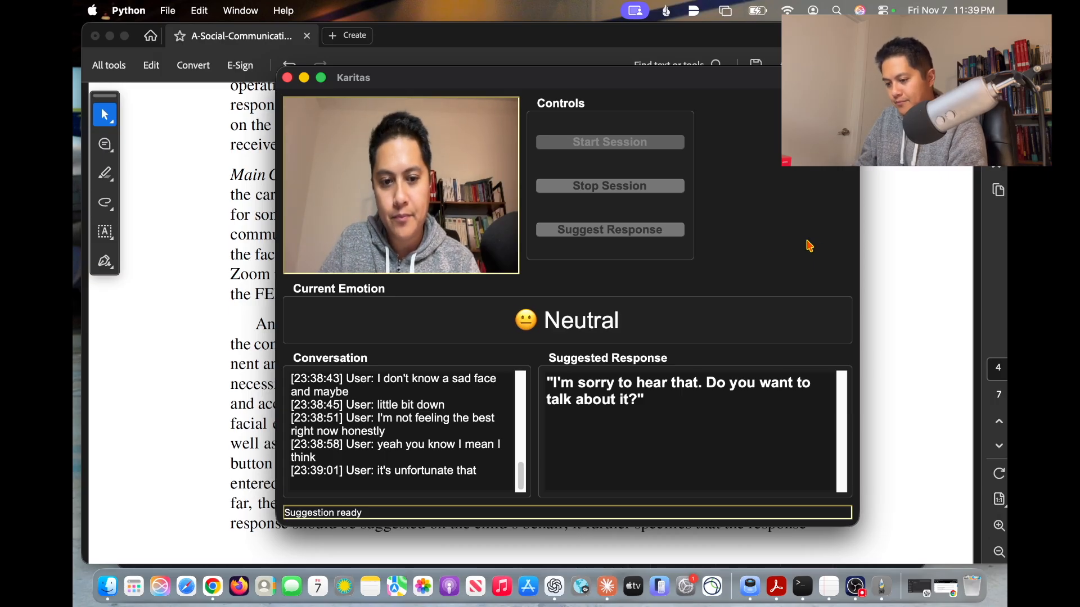
{"action": "left_click", "coordinate": [608, 230]}
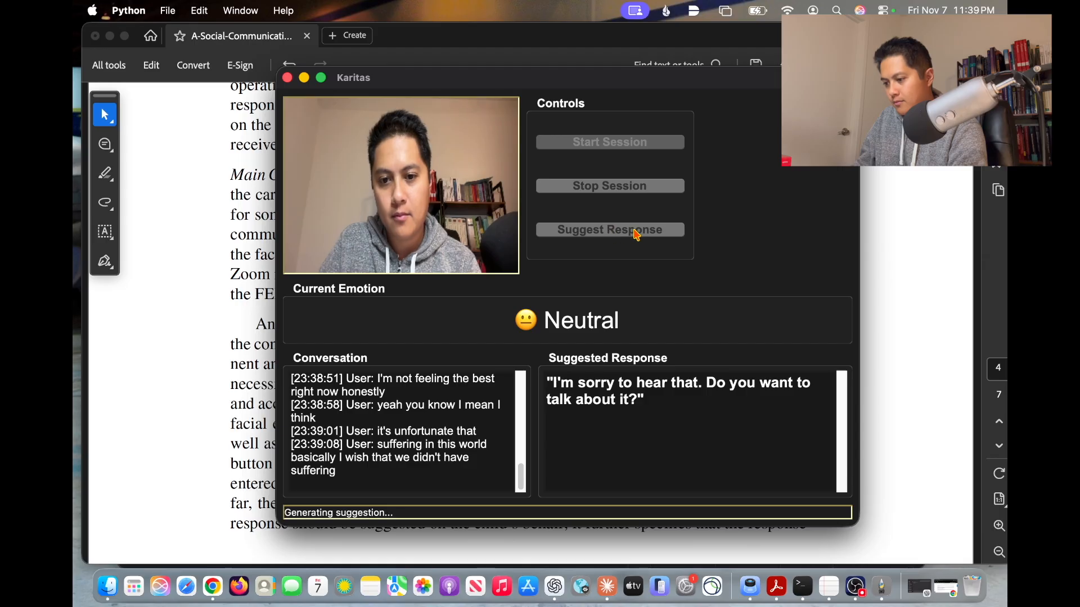
{"action": "left_click", "coordinate": [608, 229]}
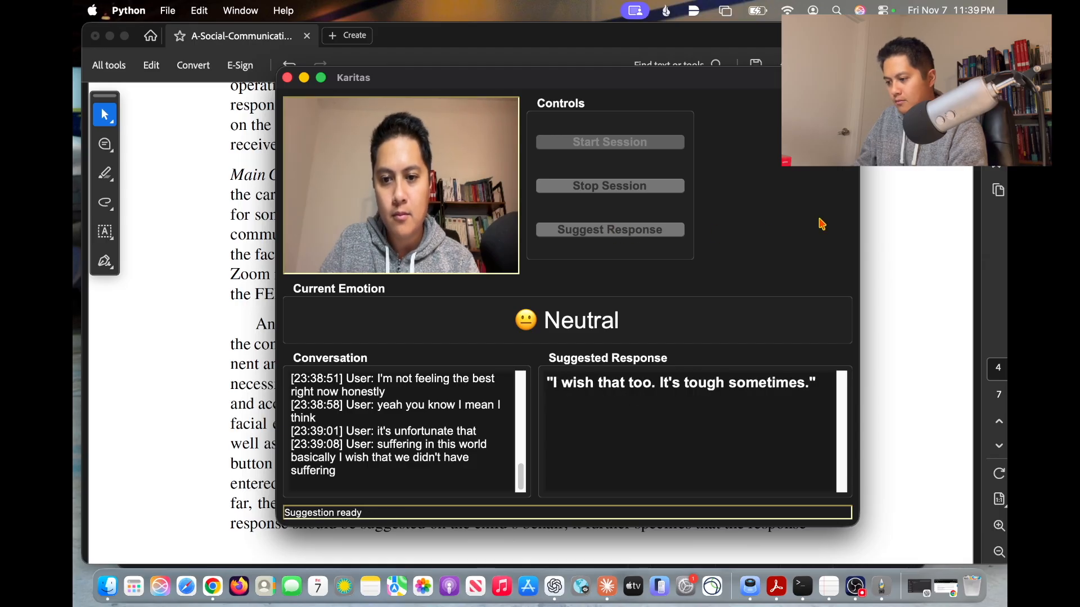